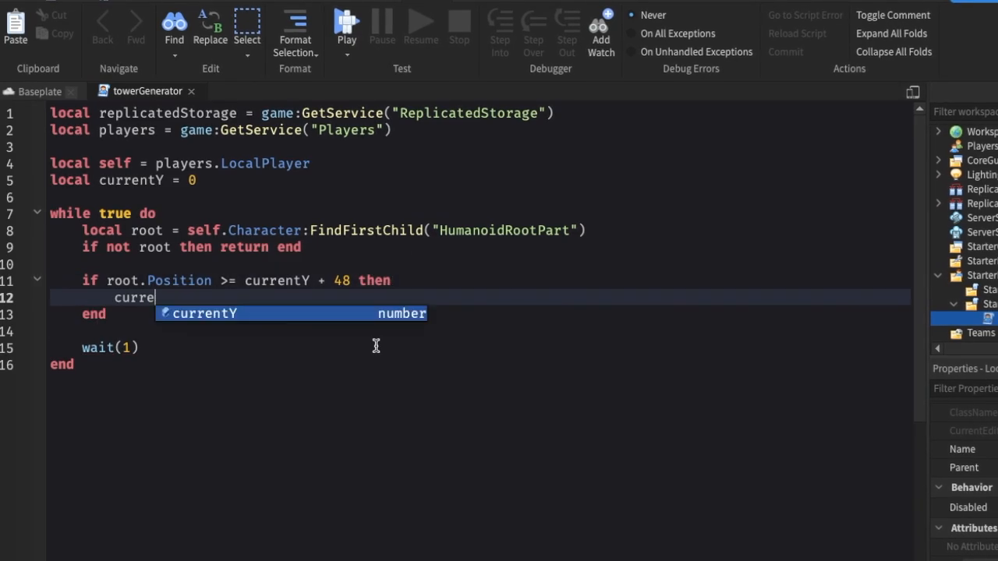
Add the generateFloor function to the towerGenerator script and start a playtest.
left_click(346, 24)
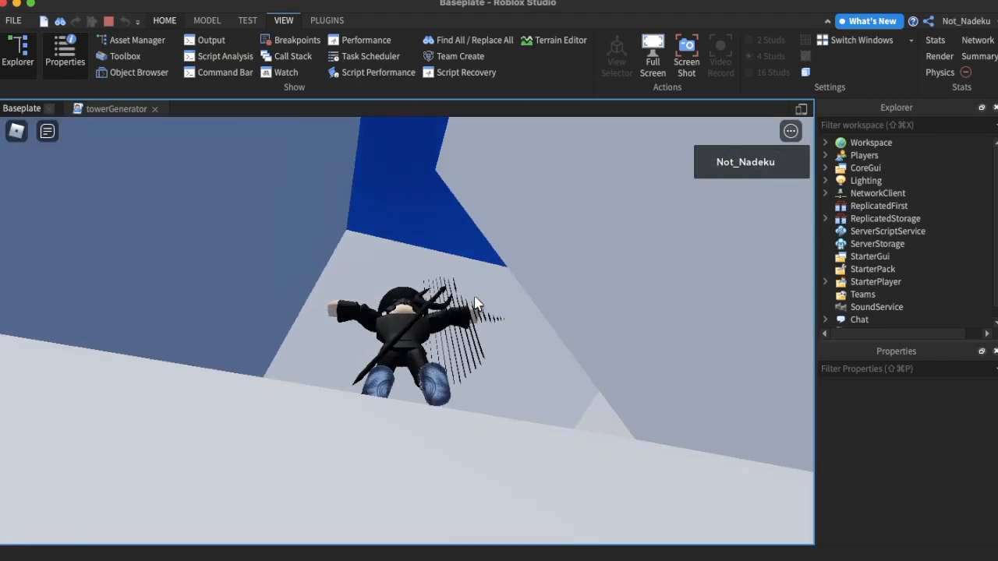
left_click(116, 108)
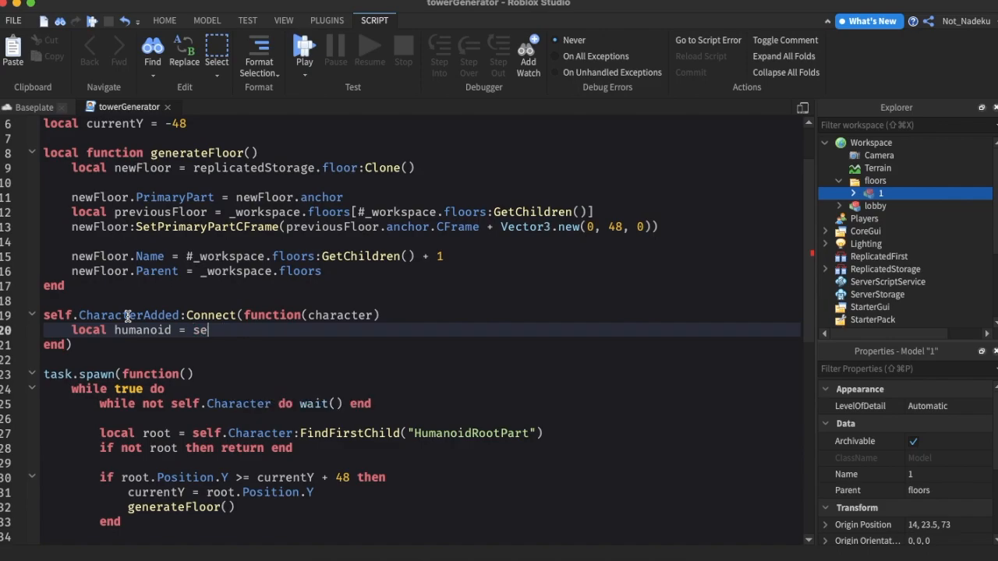
left_click(303, 48)
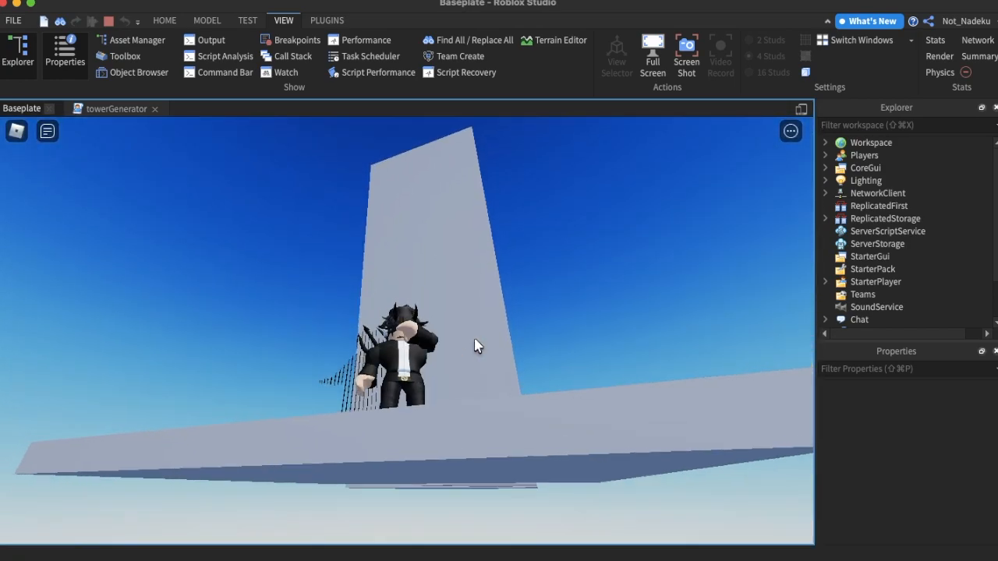
Run the Easy Obby playtest and send the /enable admin chat command.
left_click(326, 20)
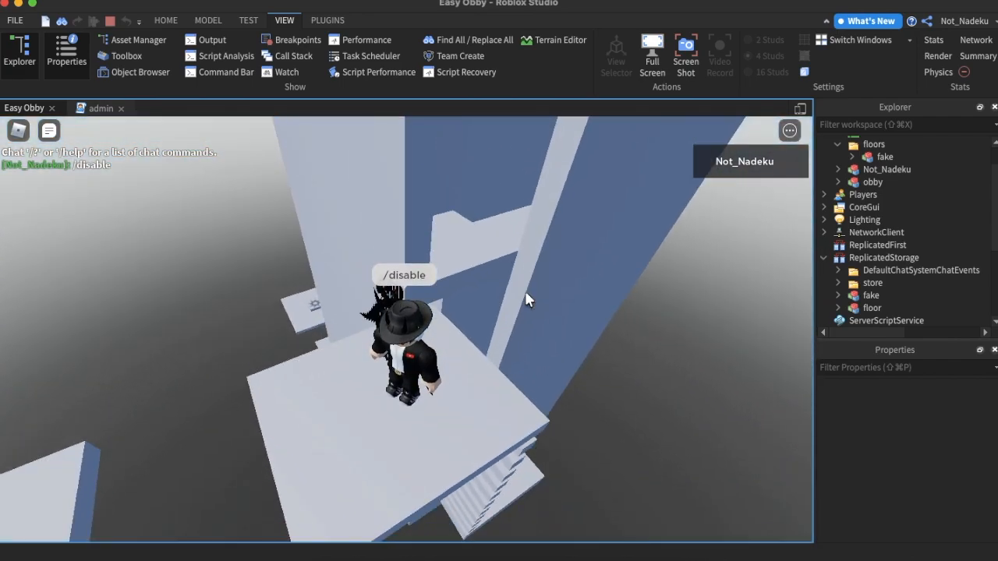
type("/enable")
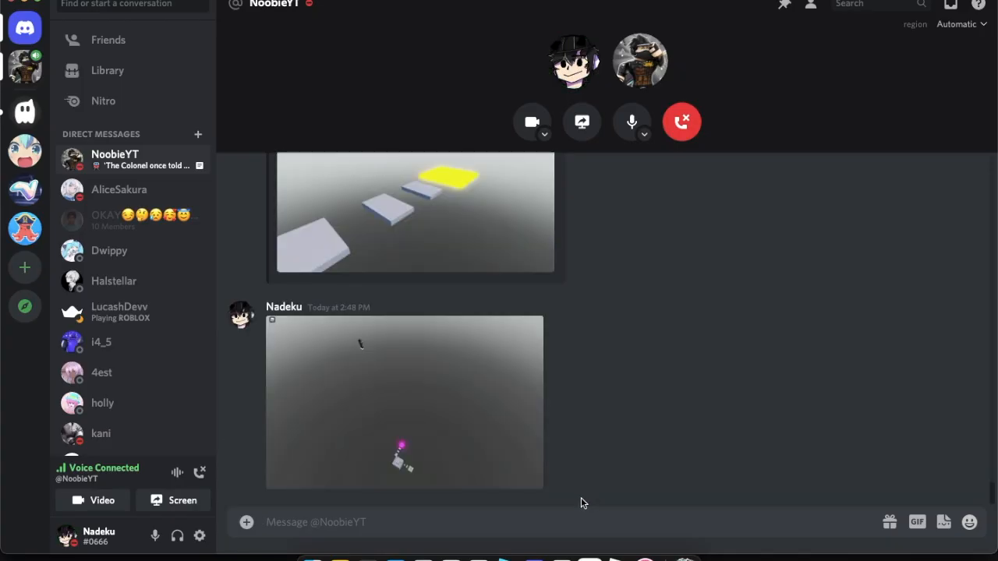
mouse_move(424, 425)
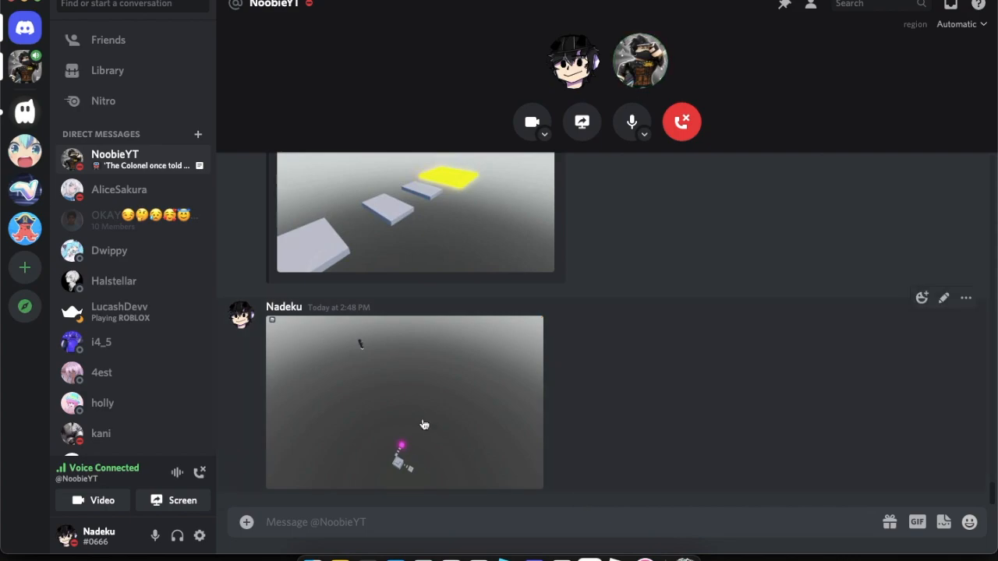